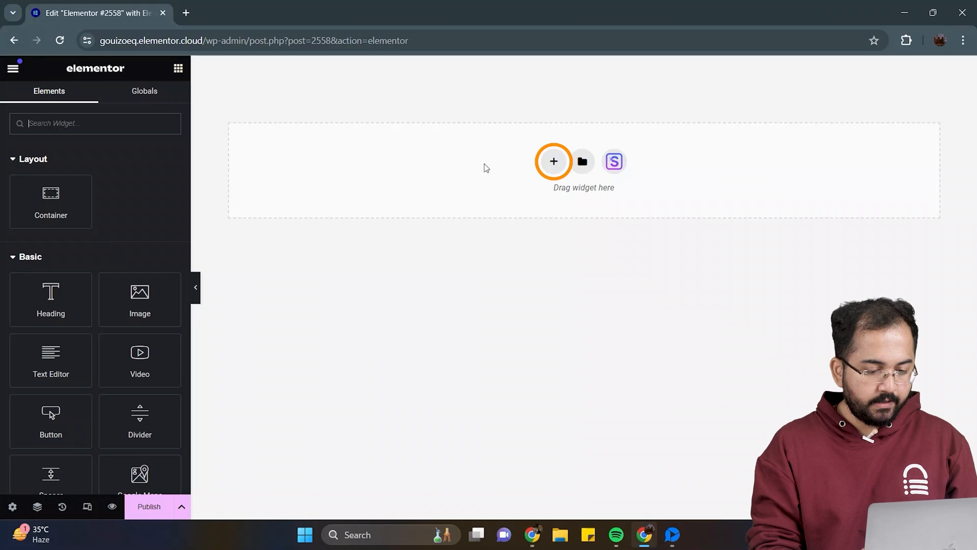
Step: Add a three-column section with a 100vh minimum height and centred content
click(552, 161)
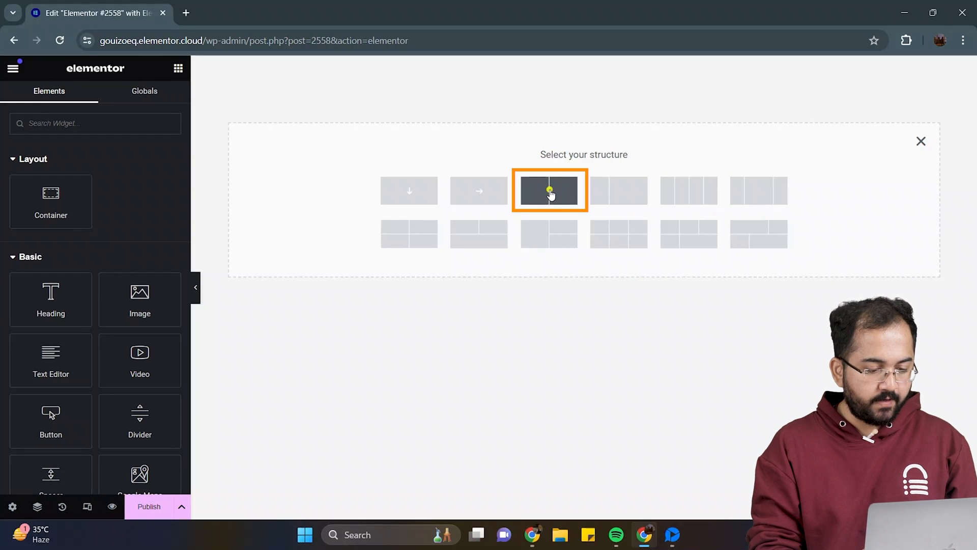
click(550, 190)
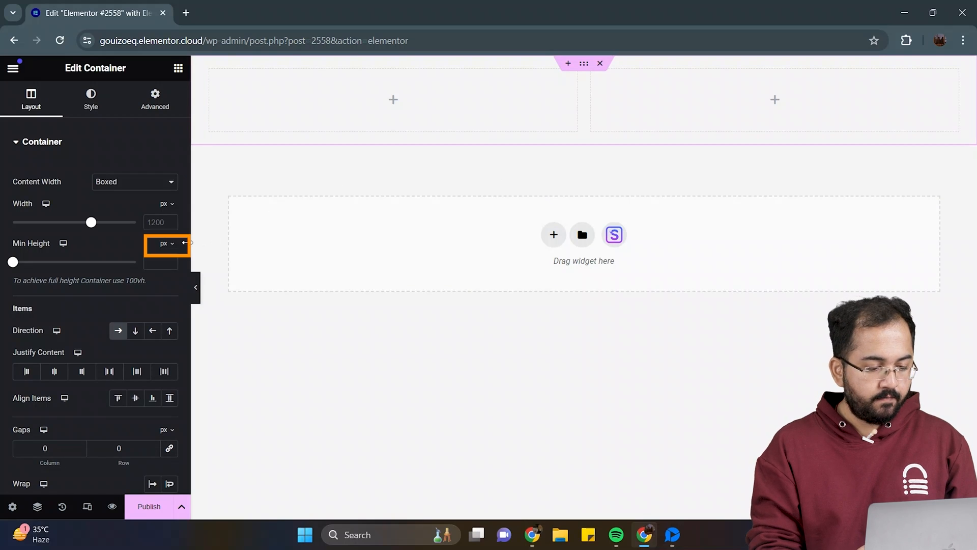
click(164, 244)
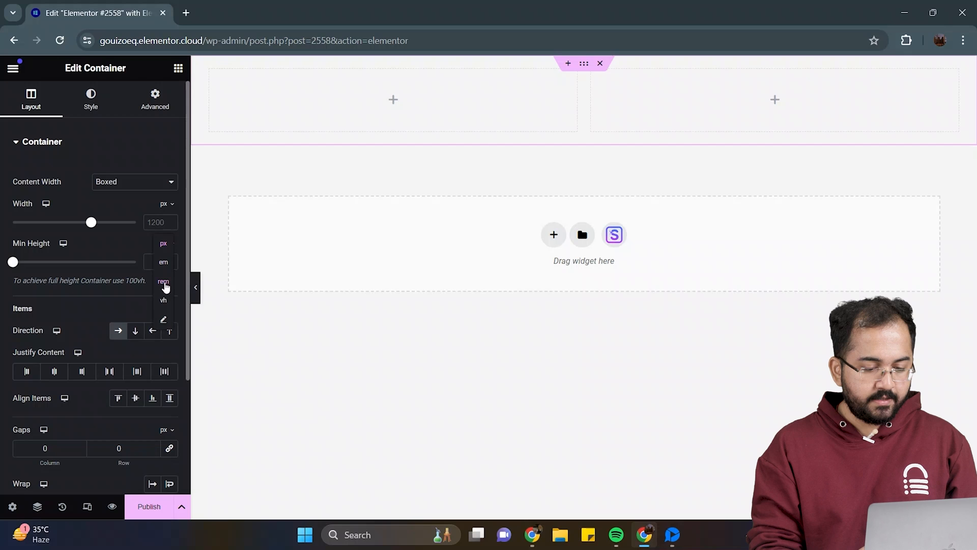
click(163, 300)
text(100)
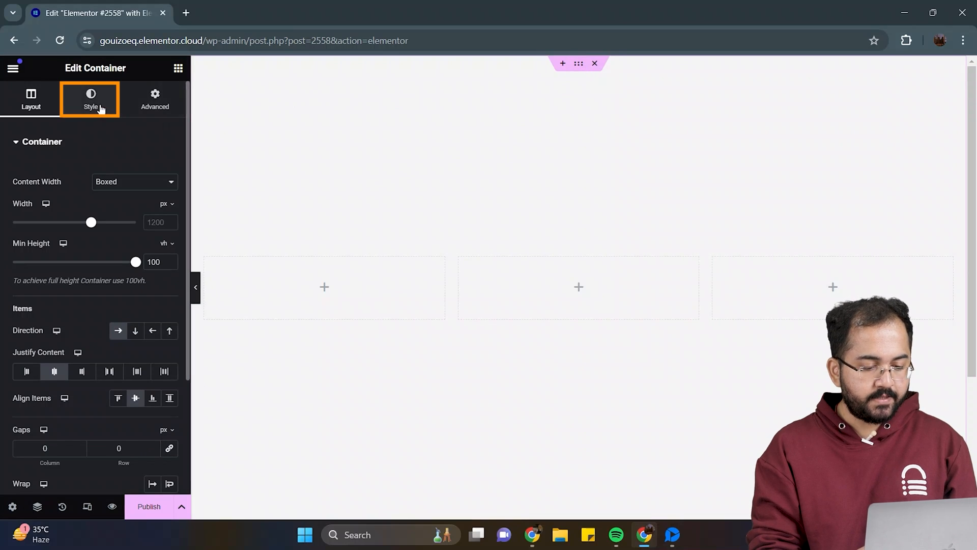
Step: Set the section's Classic background colour to dark navy and return to the elements list
click(91, 100)
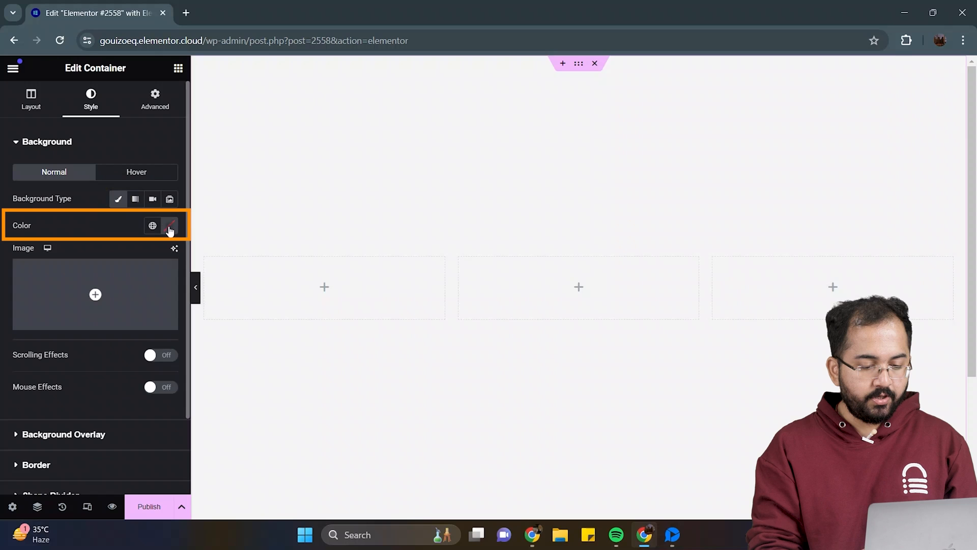
click(169, 225)
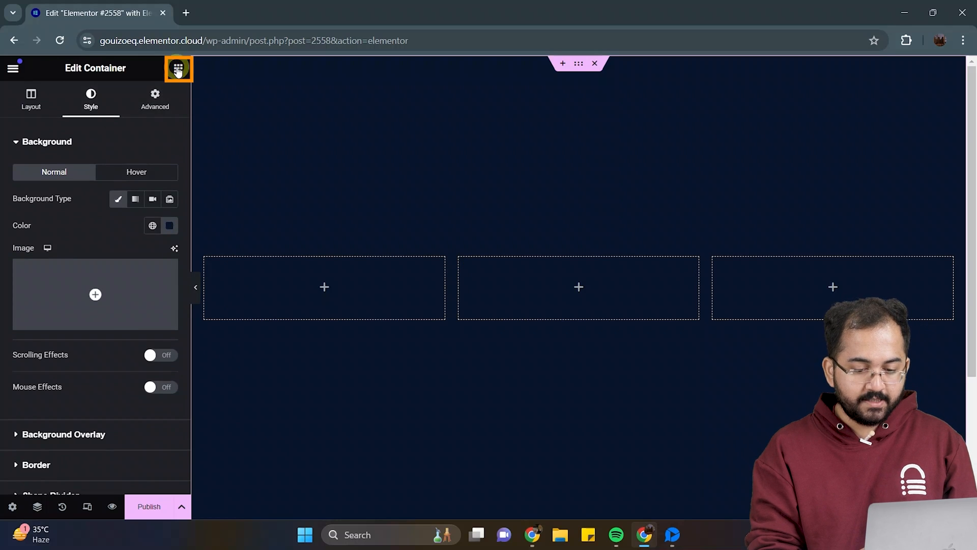
click(178, 68)
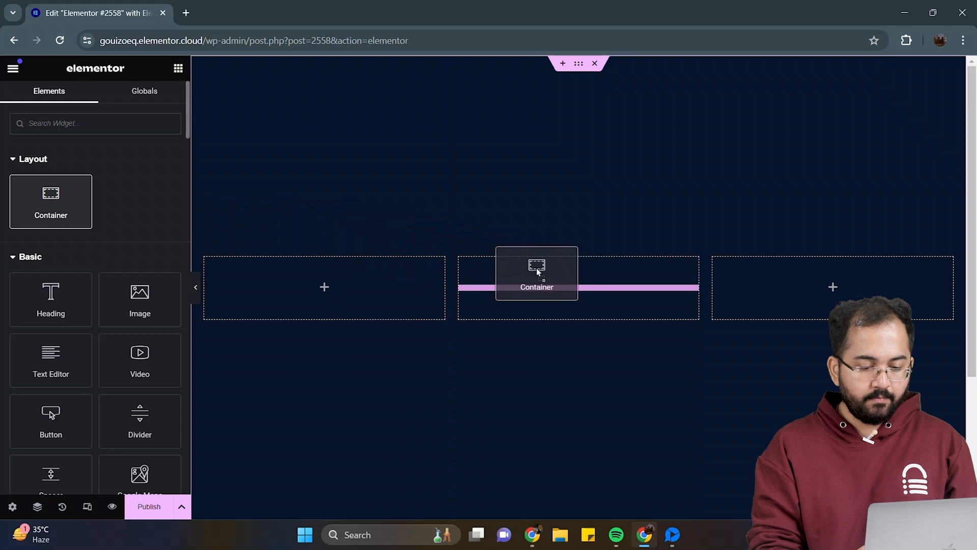
Step: Drop a container into the middle column with 10 px padding and 400 px minimum height
click(537, 273)
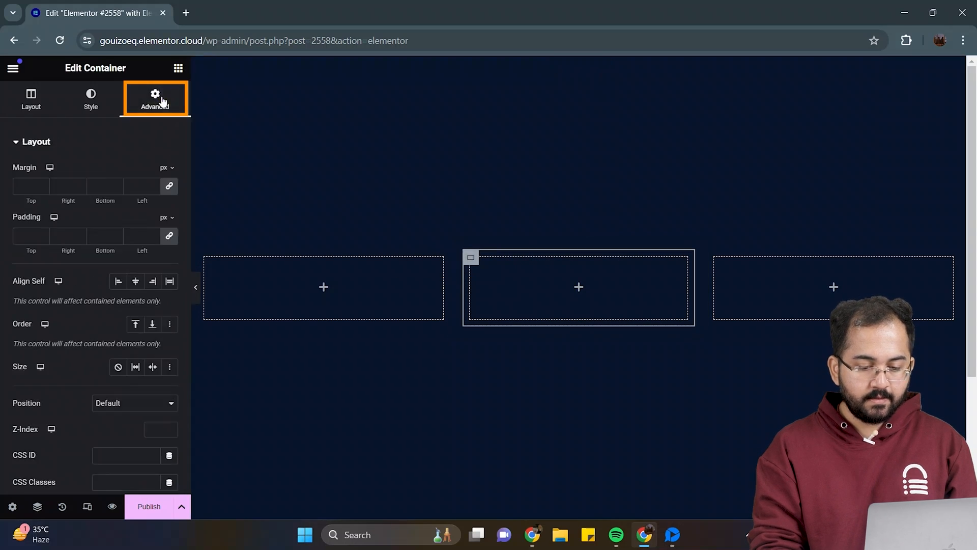
text(10)
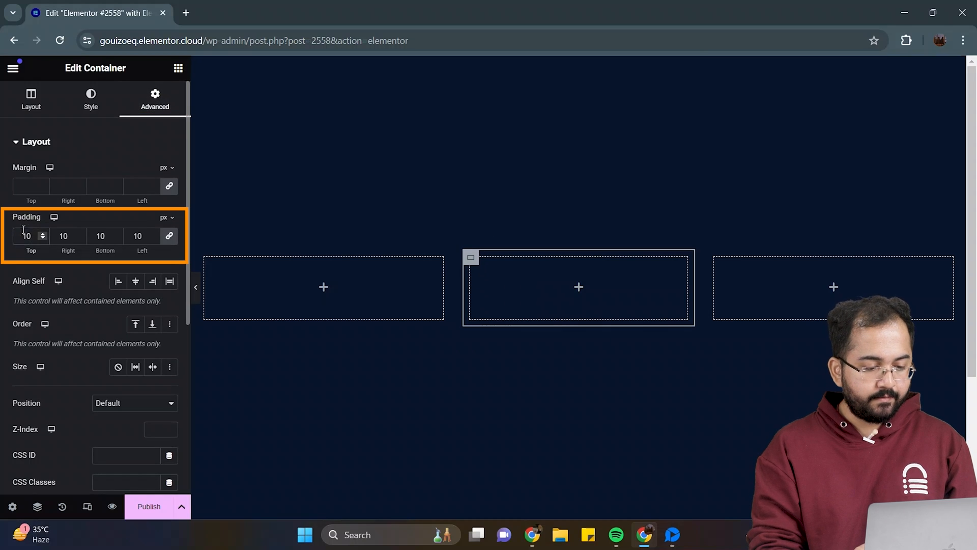
click(31, 98)
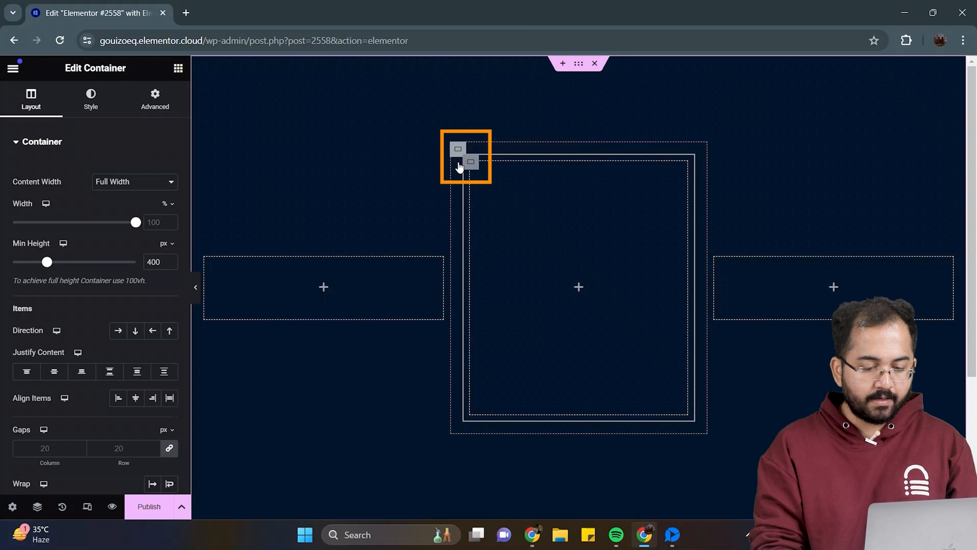
Step: Set the card container's background colour to #08152A
click(91, 98)
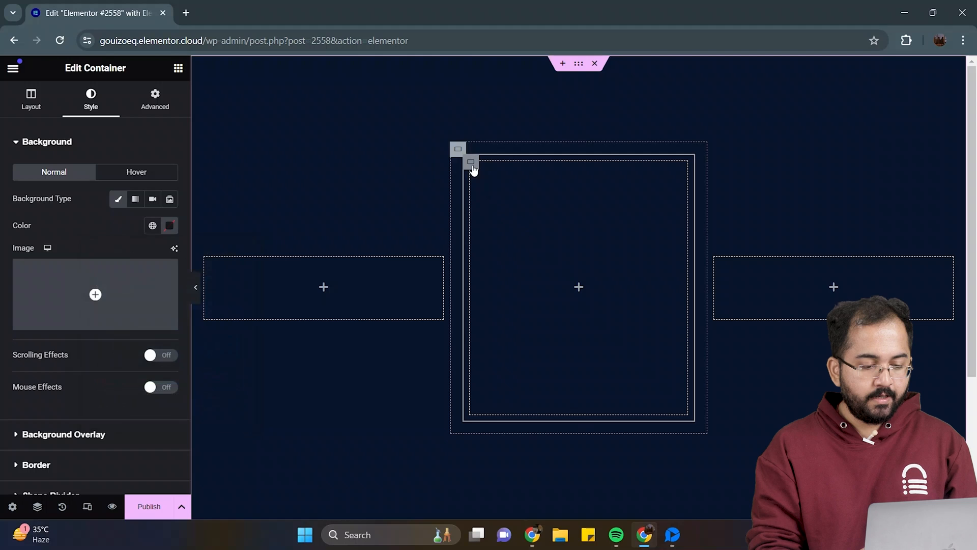
click(169, 225)
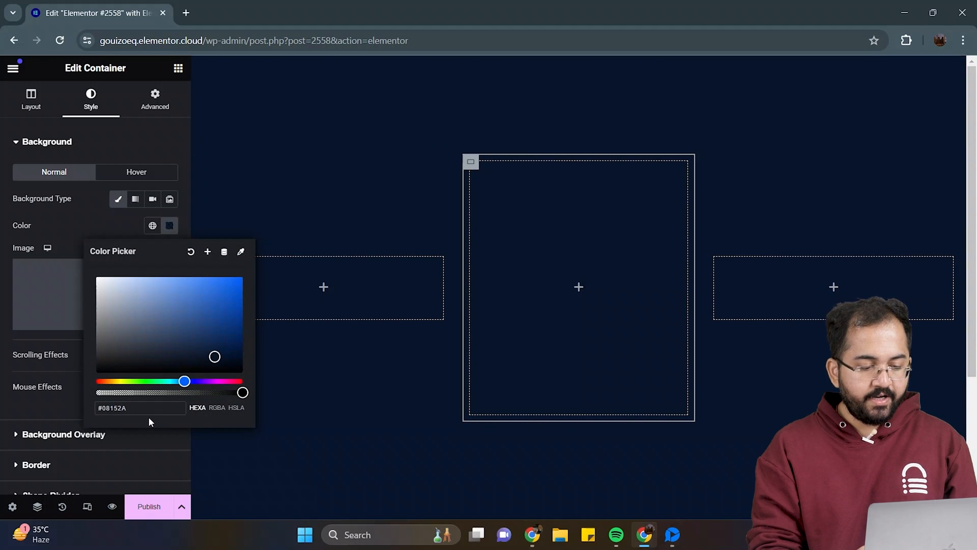
click(397, 391)
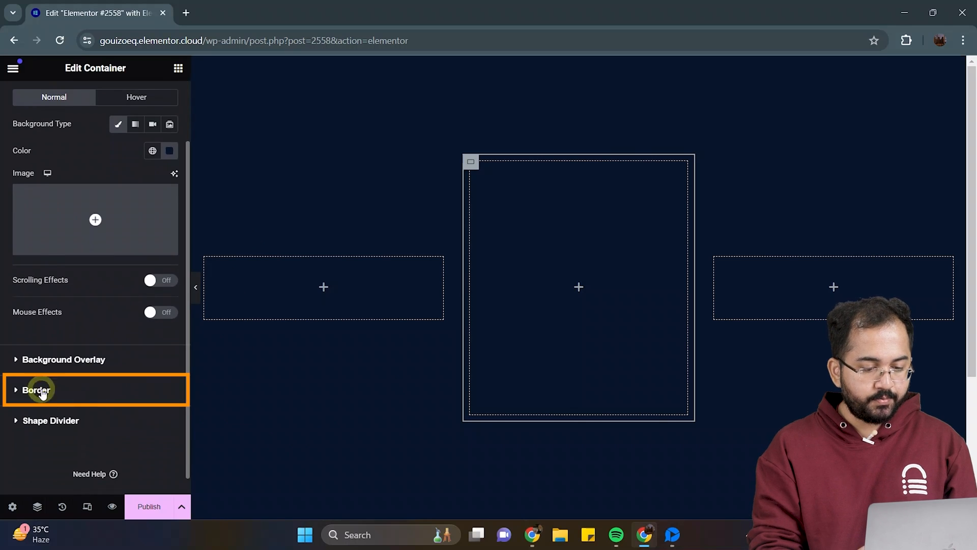
Step: Give the card a solid 2 px hover border in a transparent colour with 6 px radius
click(35, 390)
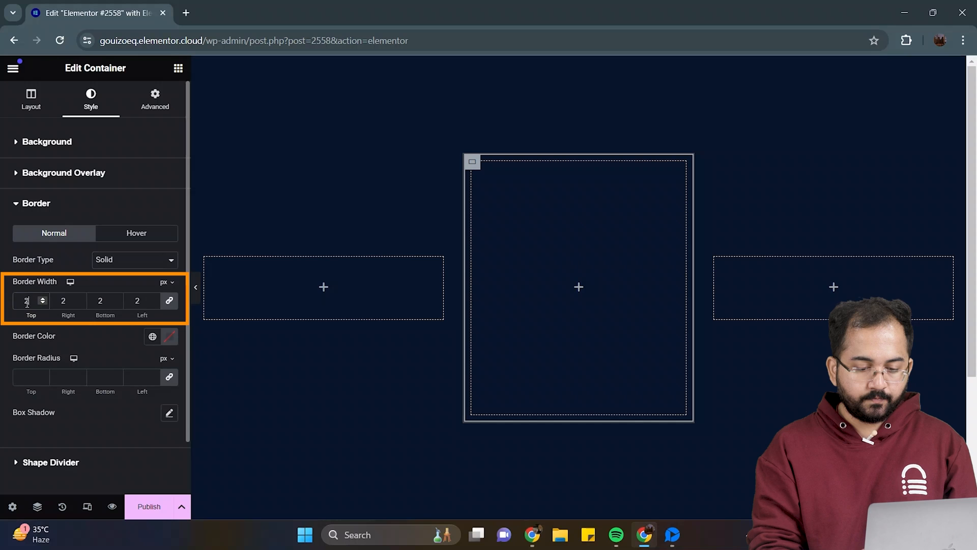
click(169, 336)
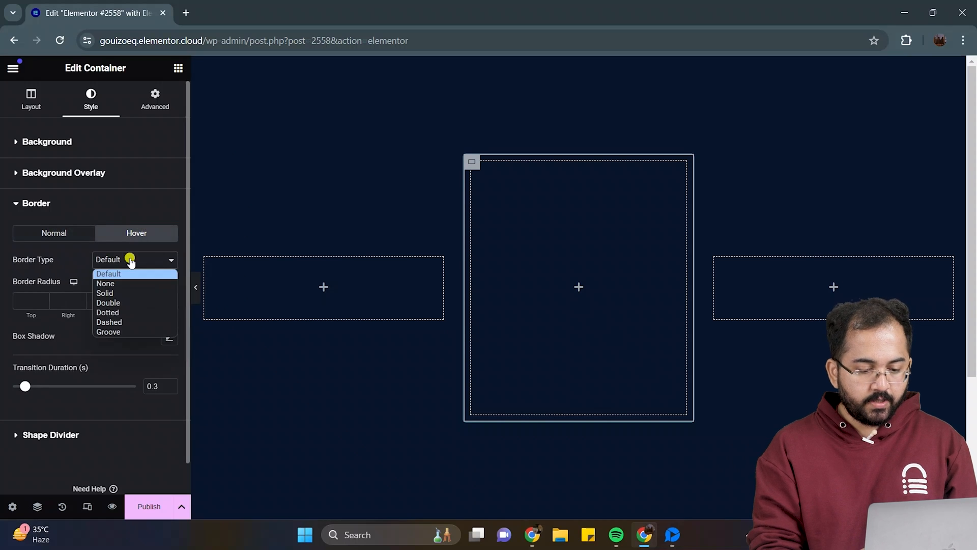
click(104, 294)
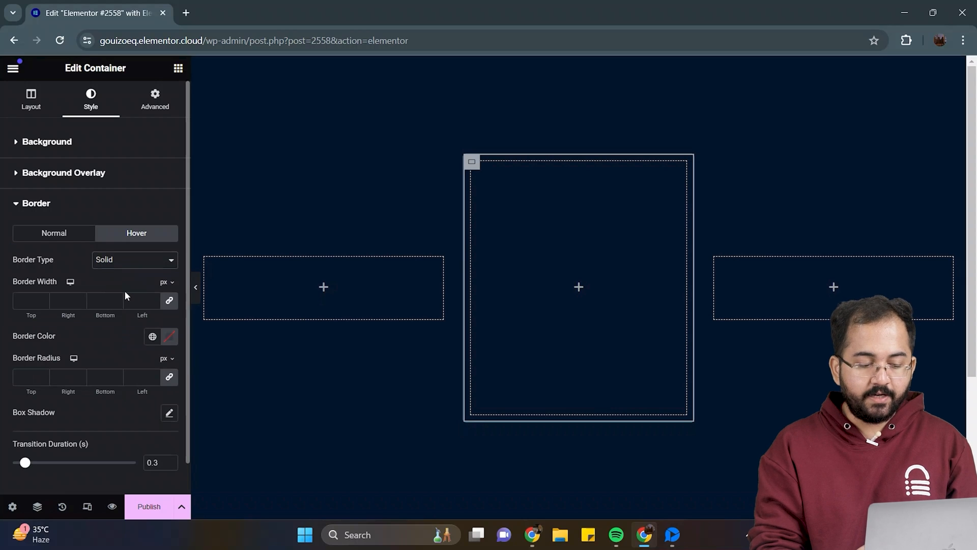
text(2)
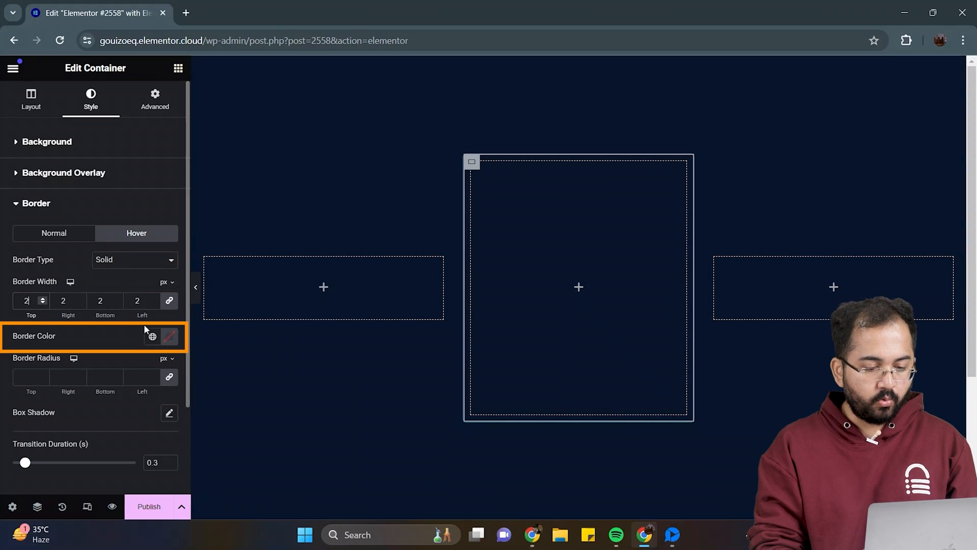
click(168, 337)
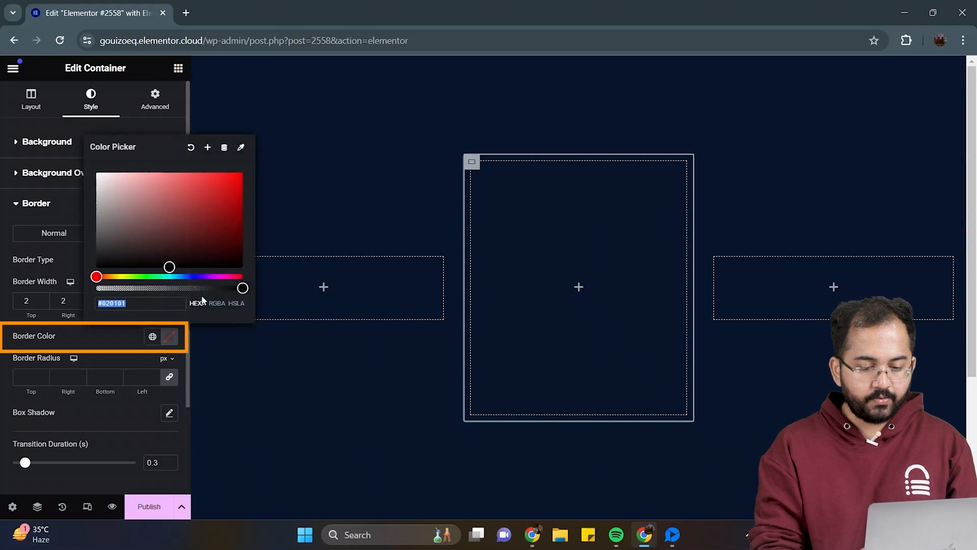
drag(243, 288, 160, 287)
text(6)
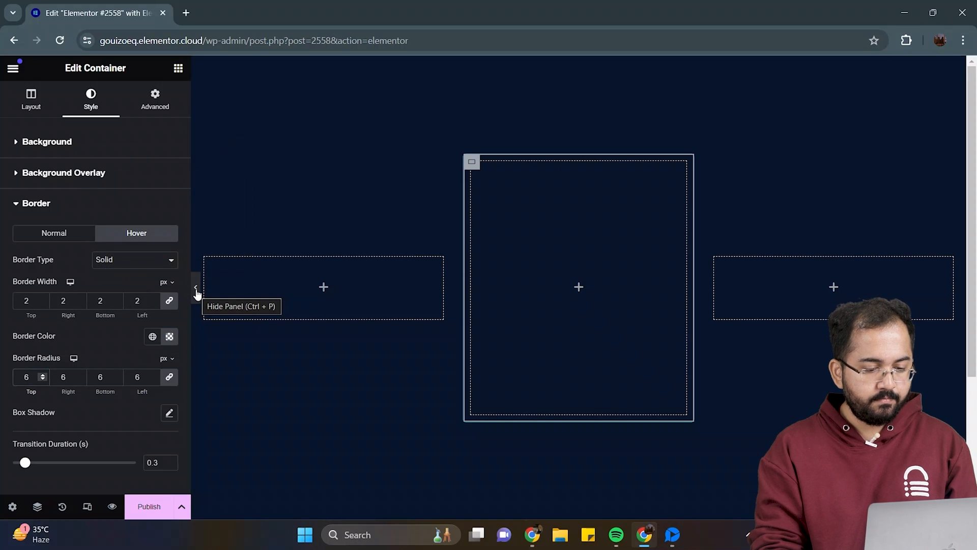
click(195, 287)
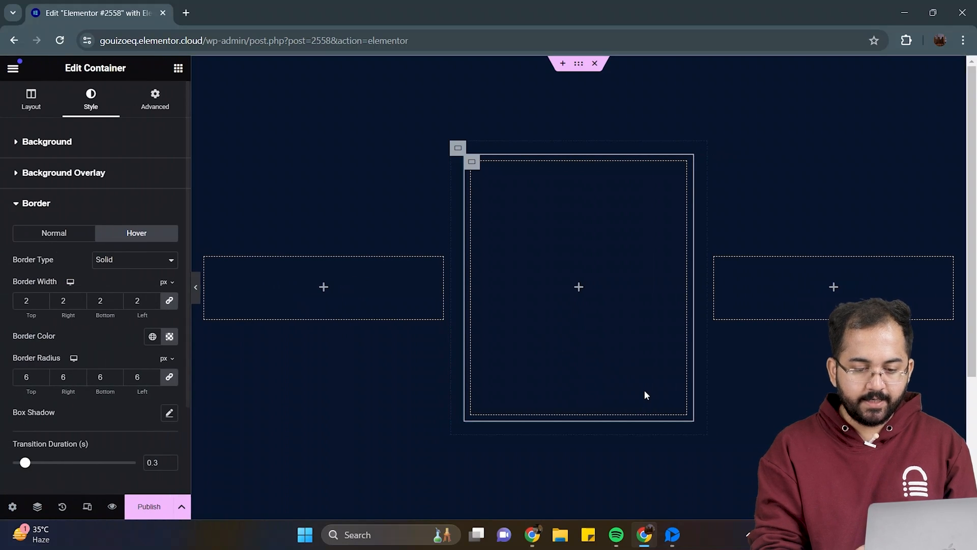
Step: Centre the card's items and add the SEO RESEARCH heading, description and rounded outlined button
click(30, 98)
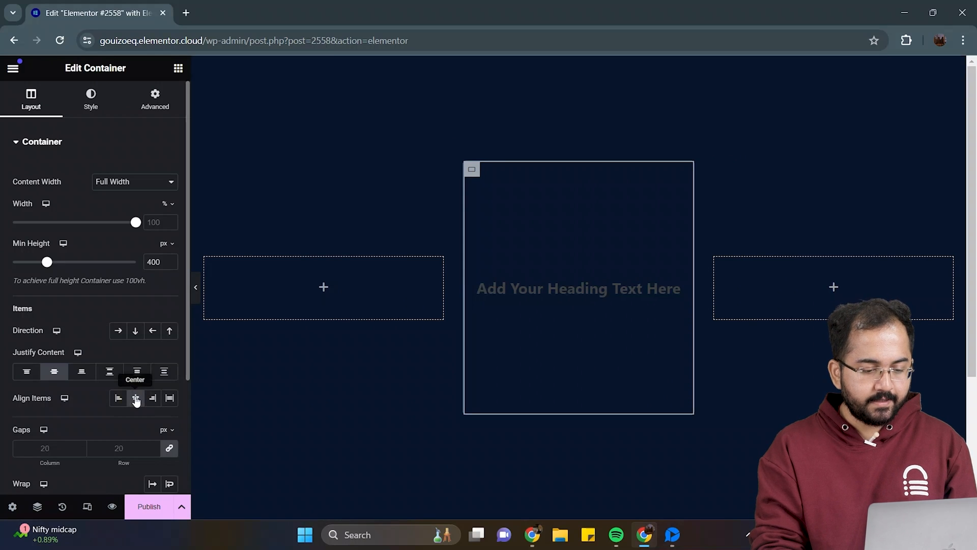
click(135, 397)
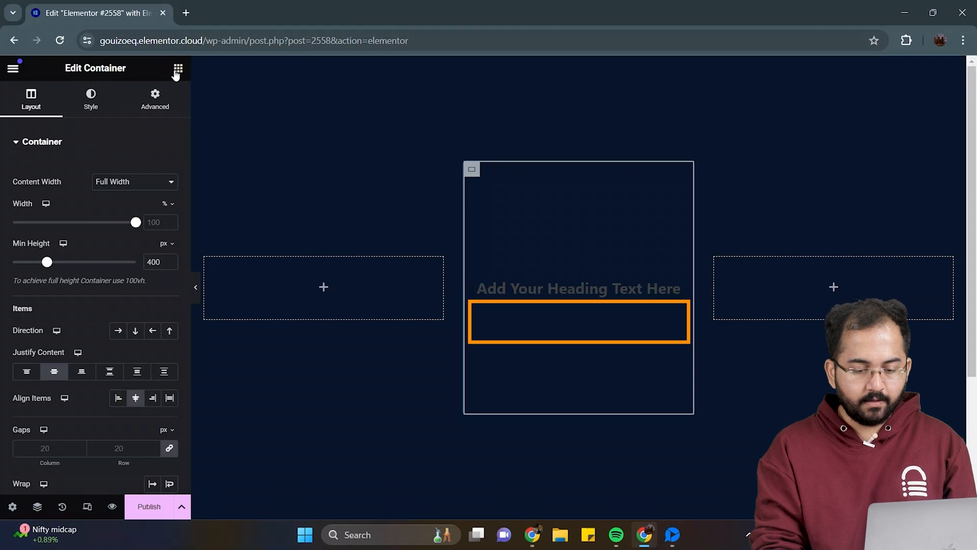
click(179, 68)
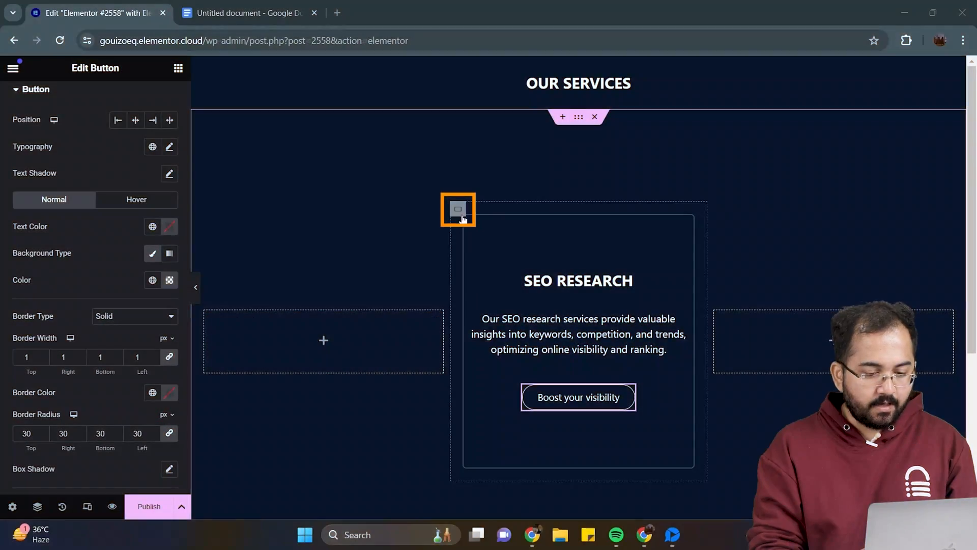
Step: Paste the glowing-border custom CSS into the card container
click(458, 208)
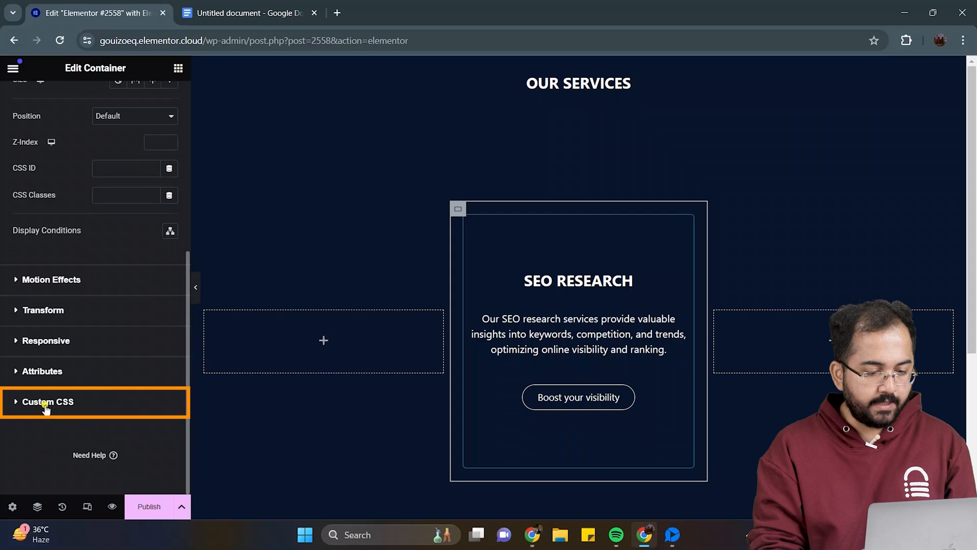
key(ctrl+v)
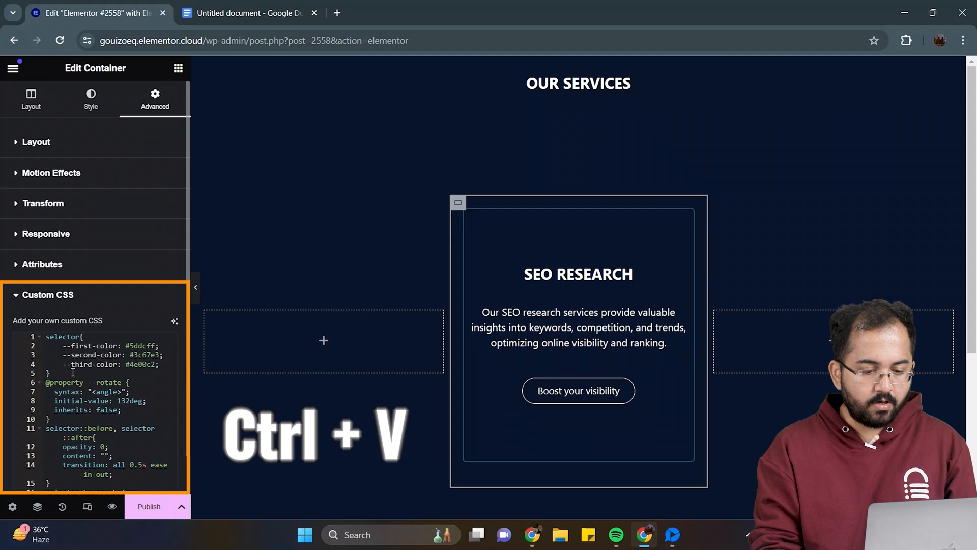
key(ctrl+v)
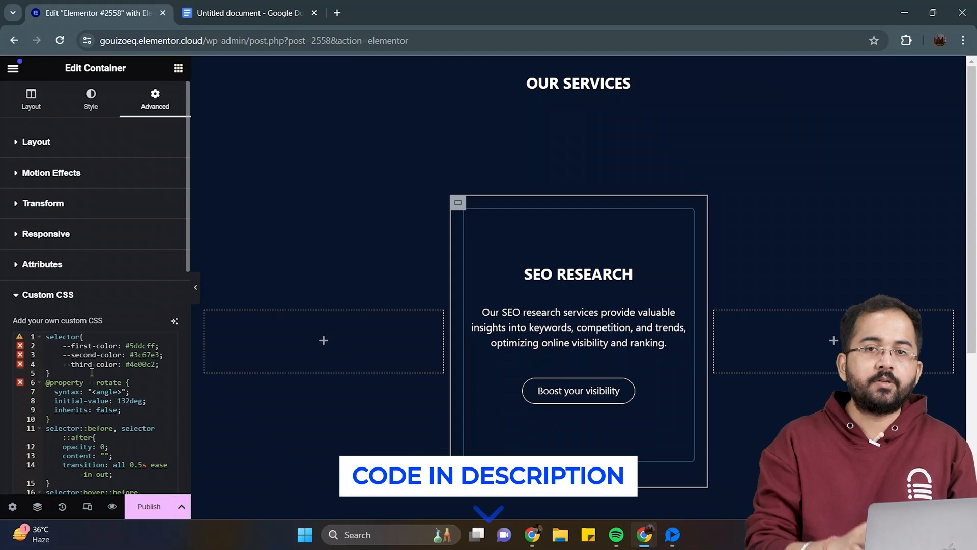
Step: Set the card's z-index to 1 and hide the panel to preview it
click(36, 142)
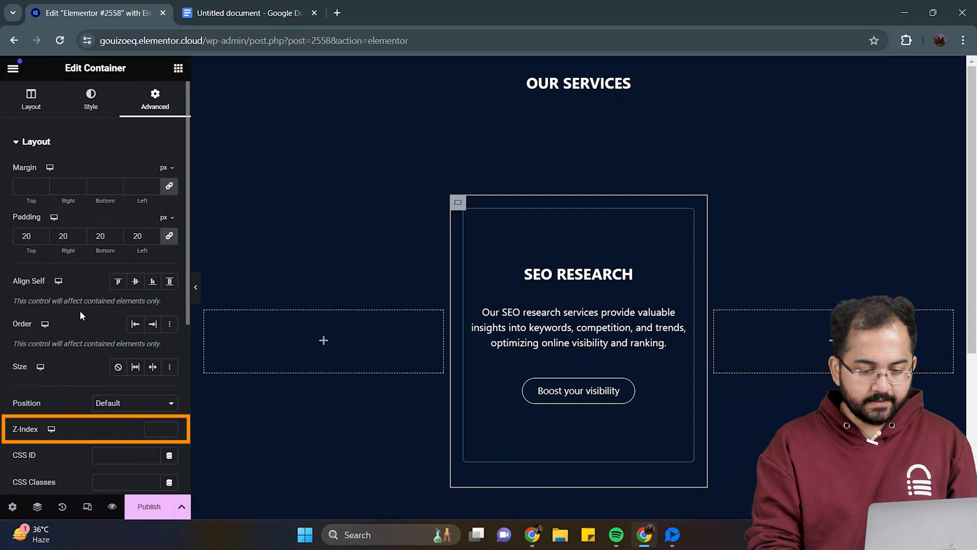
text(1)
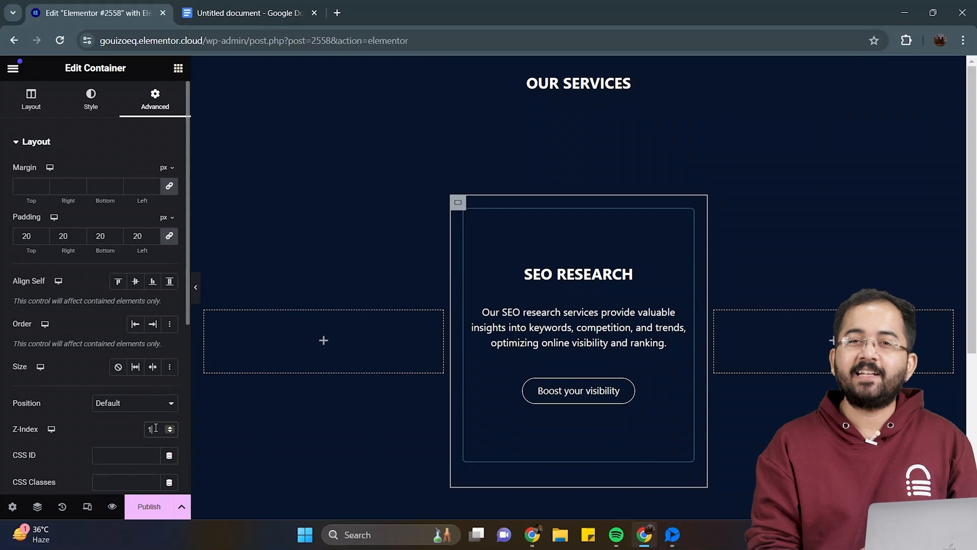
click(195, 287)
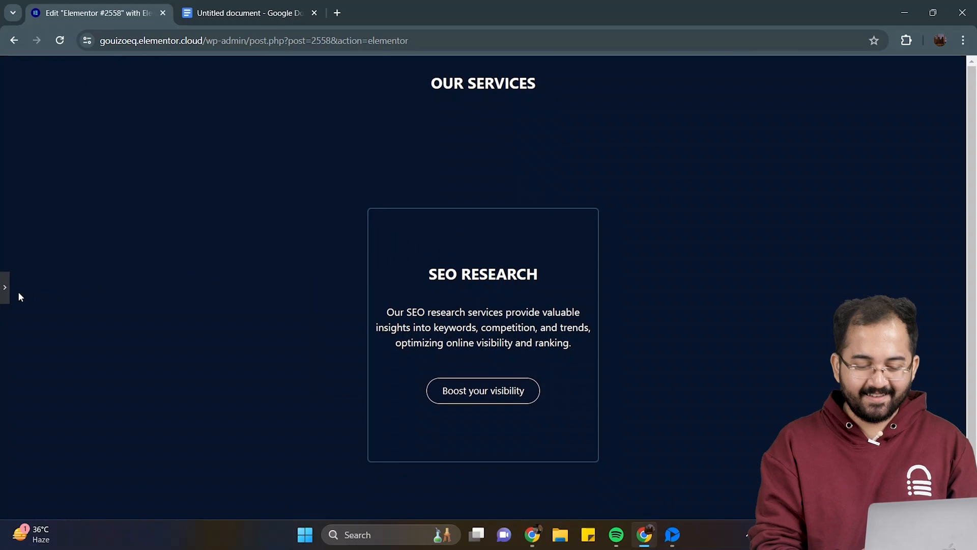
Step: Duplicate the card as CONTENT DESIGN with green, yellow and purple glow colours
click(5, 287)
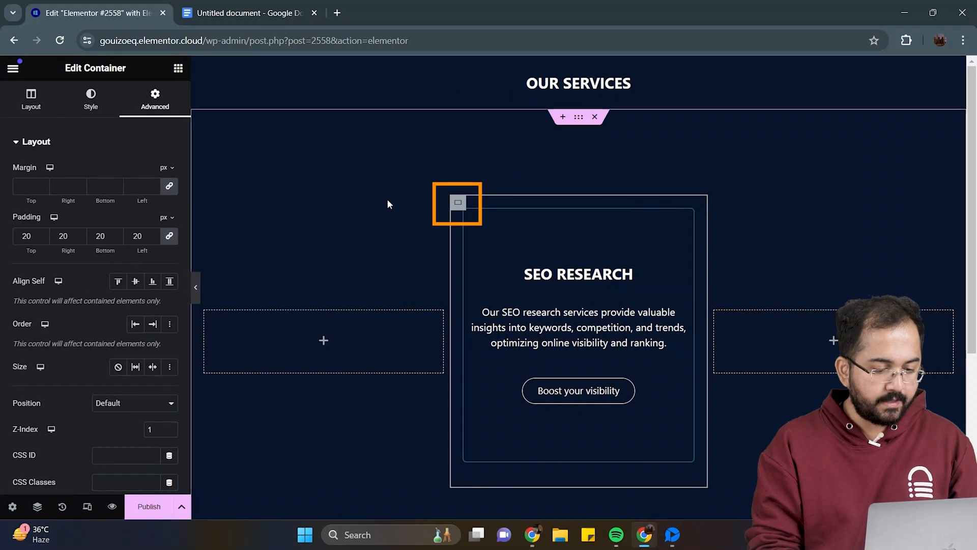
right_click(458, 203)
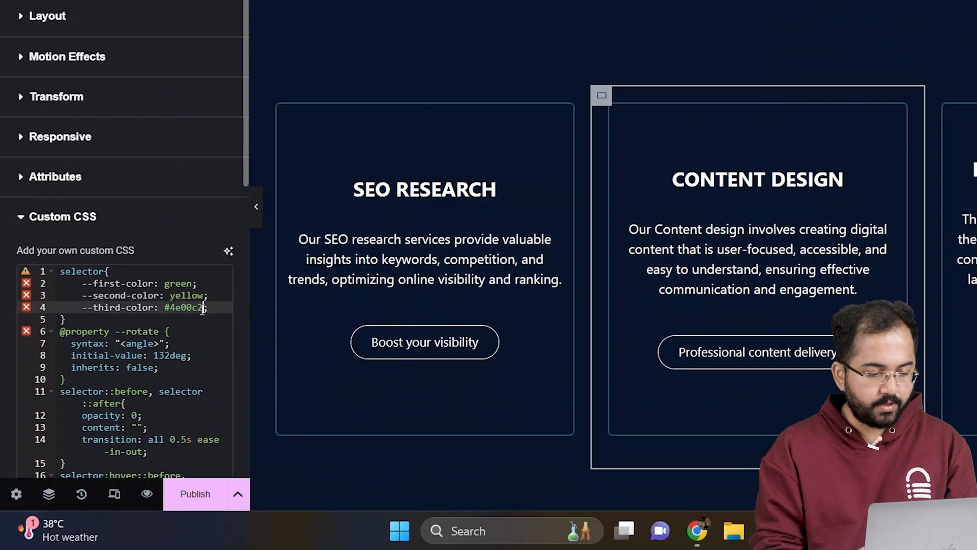
text(purple)
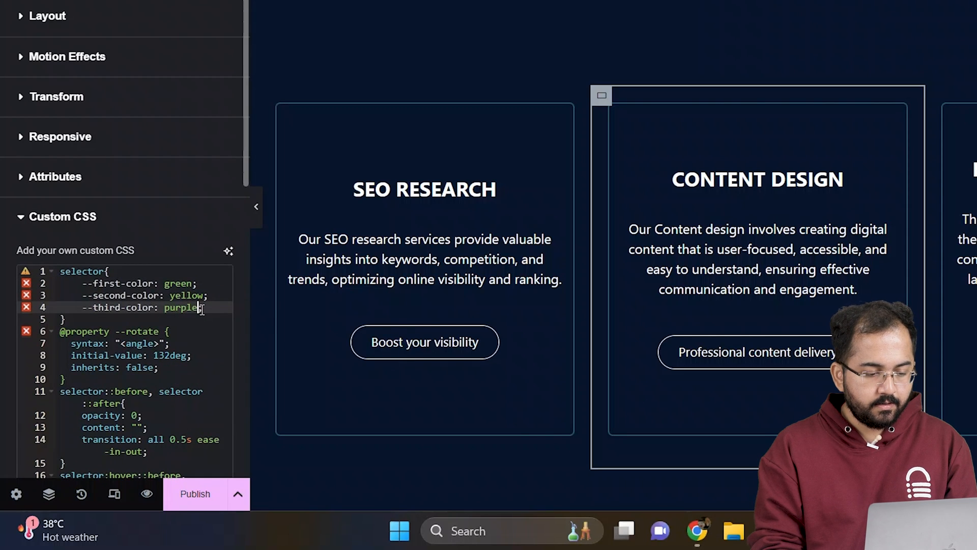